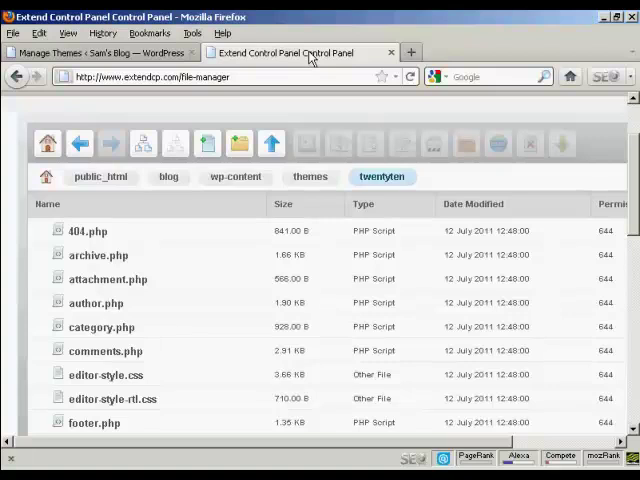
{"action": "mouse_move", "coordinate": [96, 208]}
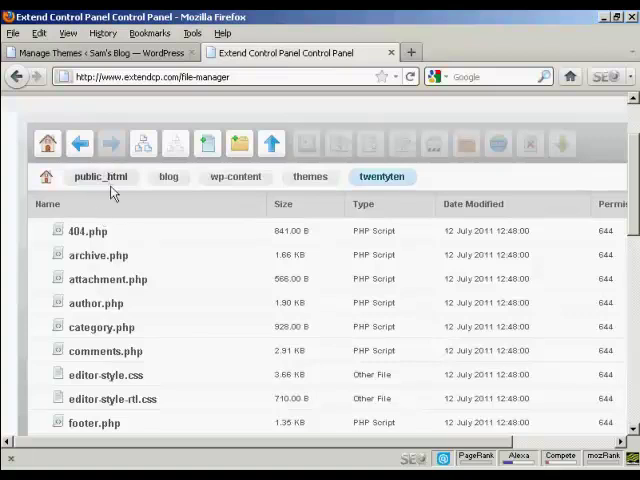
{"action": "mouse_move", "coordinate": [236, 176]}
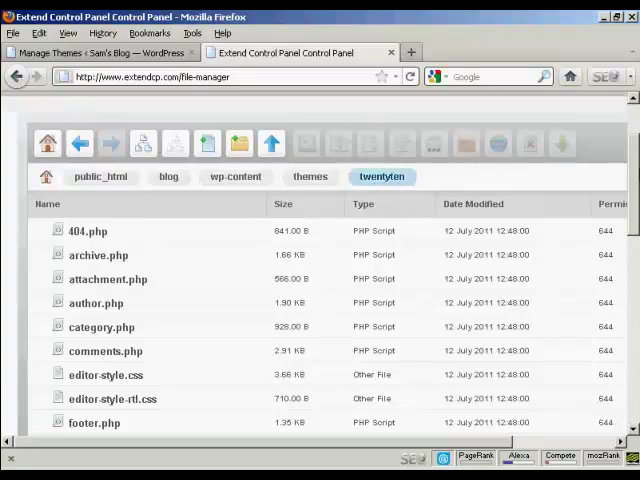
Locate and select style.css in the Extend Control Panel File Manager listing
{"action": "scroll", "scroll_direction": "down", "scroll_amount": 3}
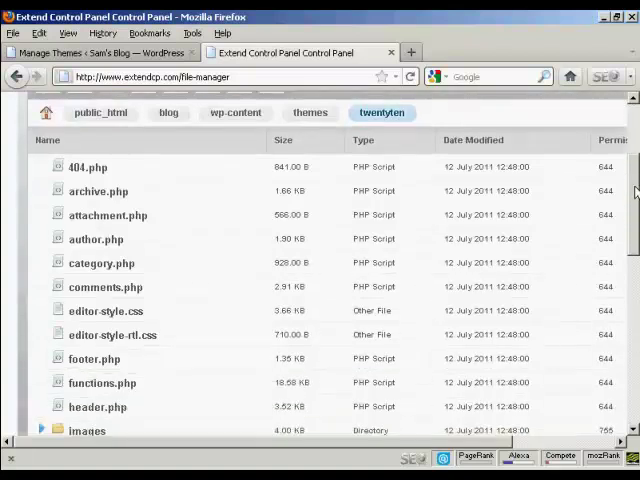
{"action": "scroll", "scroll_direction": "down", "scroll_amount": 3}
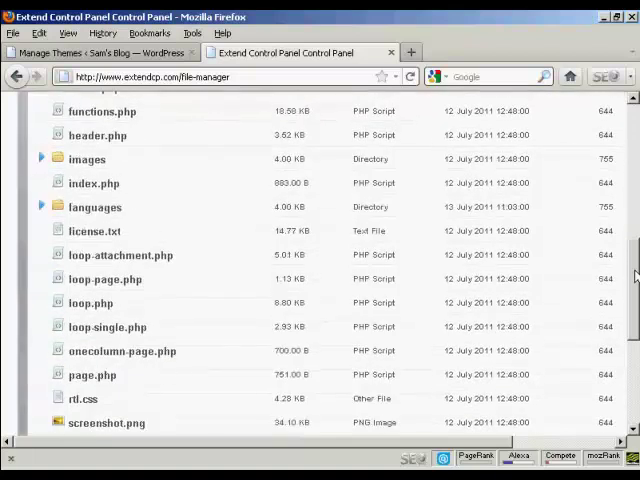
{"action": "scroll", "scroll_direction": "down", "scroll_amount": 3}
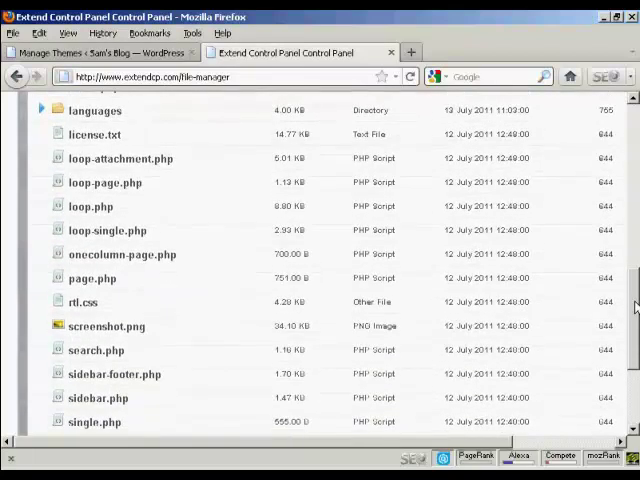
{"action": "scroll", "scroll_direction": "down", "scroll_amount": 3}
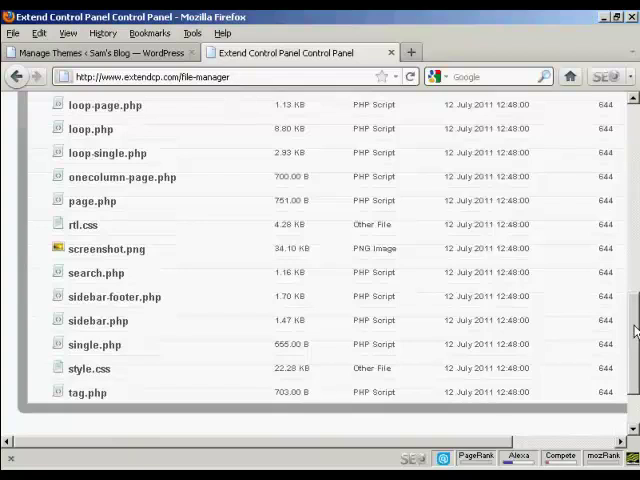
{"action": "scroll", "scroll_direction": "down", "scroll_amount": 3}
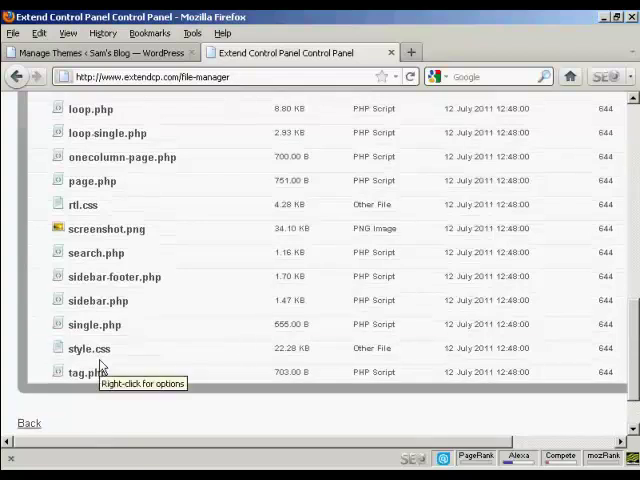
{"action": "left_click", "coordinate": [88, 348]}
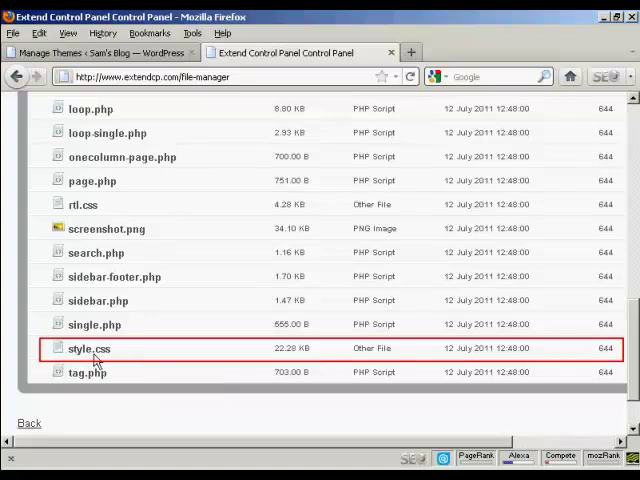
{"action": "mouse_move", "coordinate": [108, 168]}
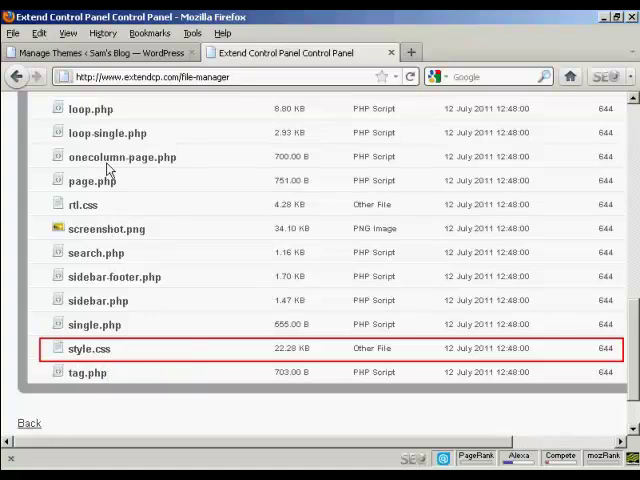
{"action": "mouse_move", "coordinate": [116, 372]}
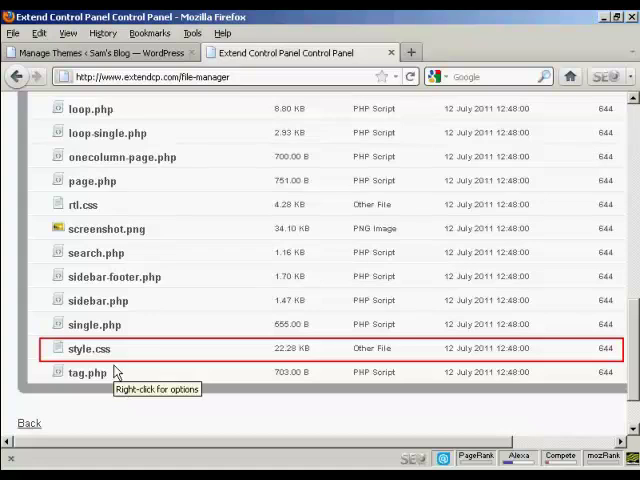
{"action": "mouse_move", "coordinate": [100, 356]}
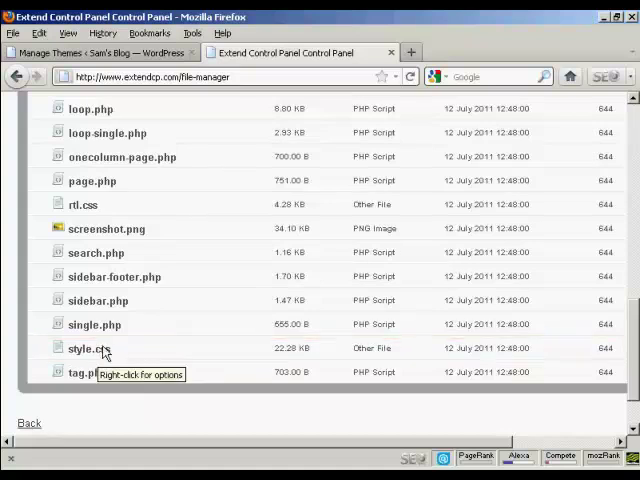
Change the permissions of style.css from 644 to mode 777 via Chmod
{"action": "right_click", "coordinate": [90, 348]}
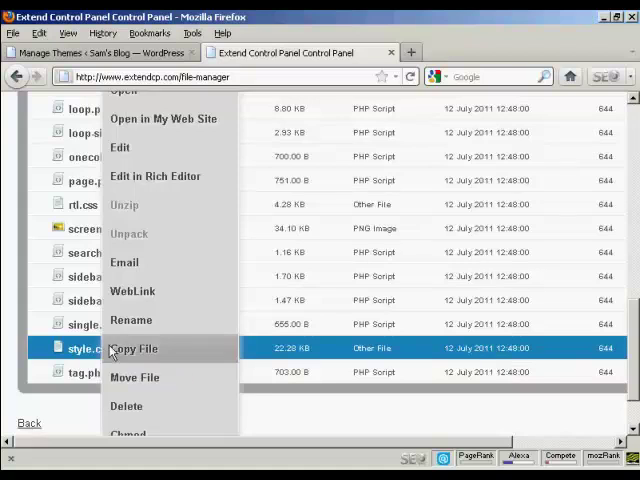
{"action": "mouse_move", "coordinate": [140, 434]}
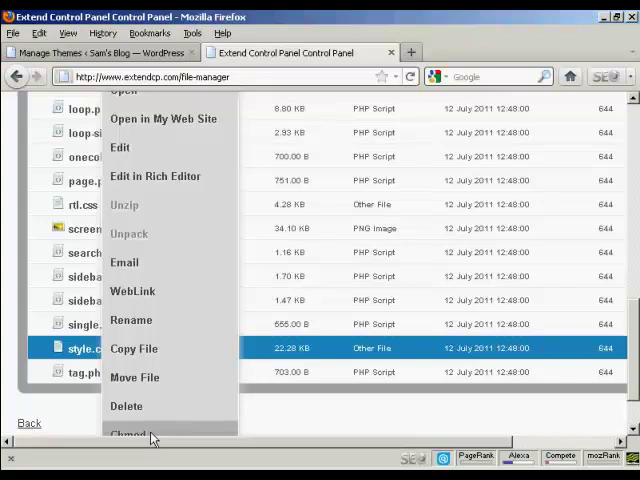
{"action": "left_click", "coordinate": [136, 432]}
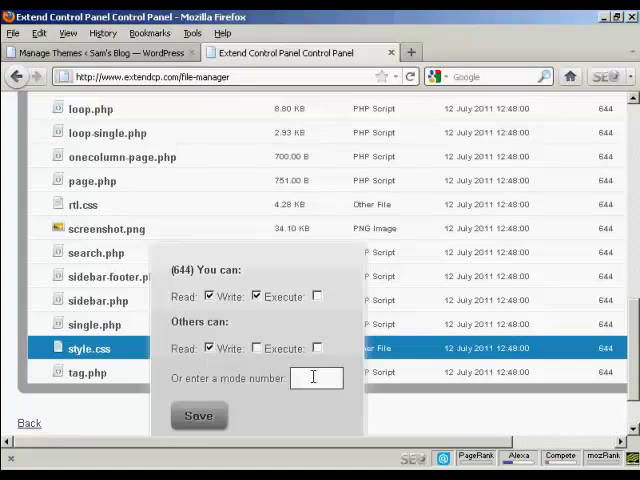
{"action": "type", "text": "777"}
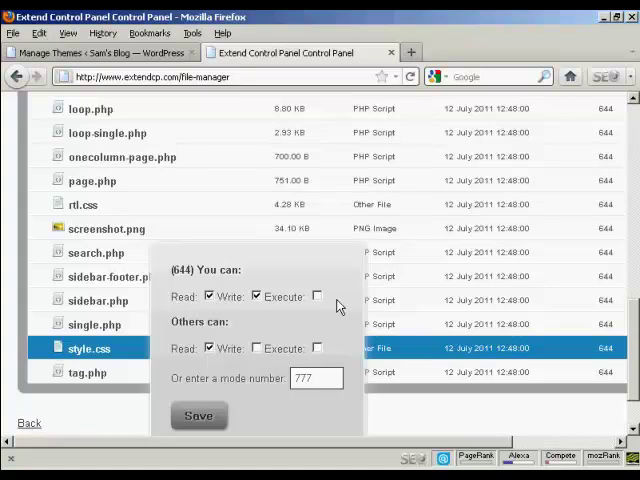
{"action": "left_click", "coordinate": [316, 378]}
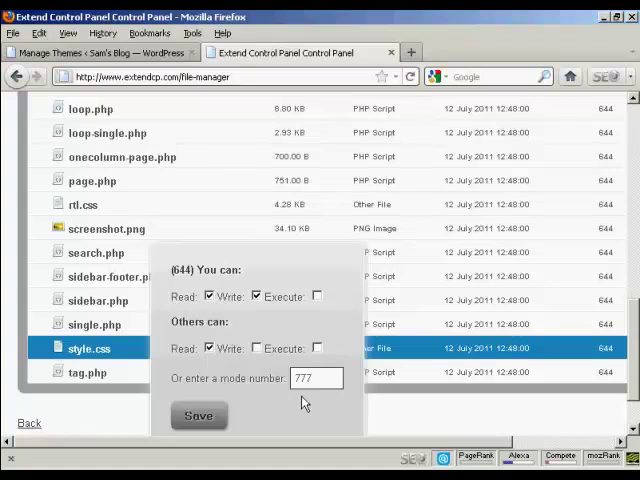
{"action": "left_click", "coordinate": [198, 416]}
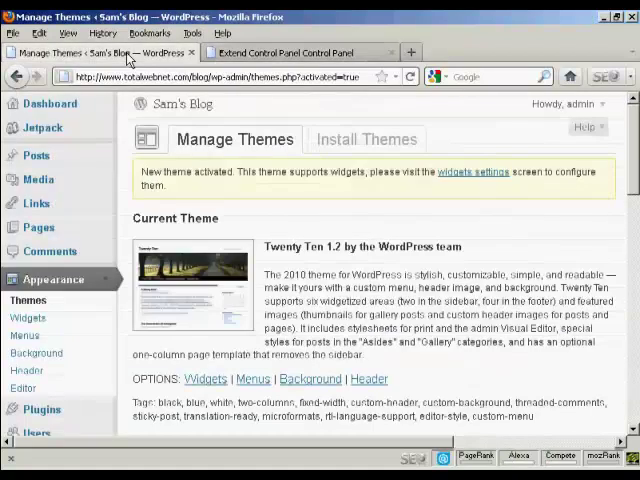
{"action": "mouse_move", "coordinate": [236, 140]}
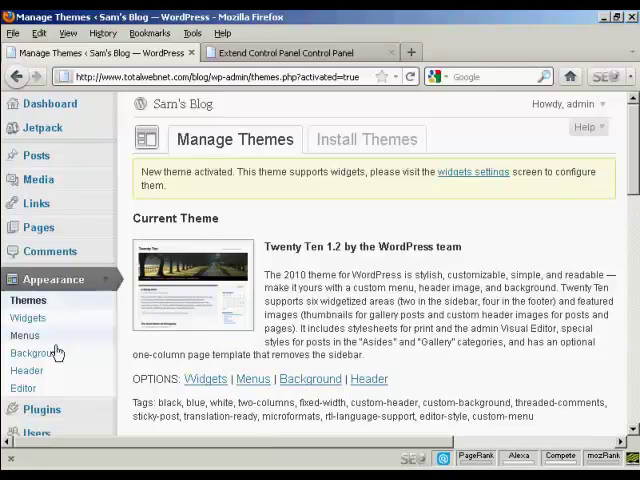
{"action": "mouse_move", "coordinate": [24, 388]}
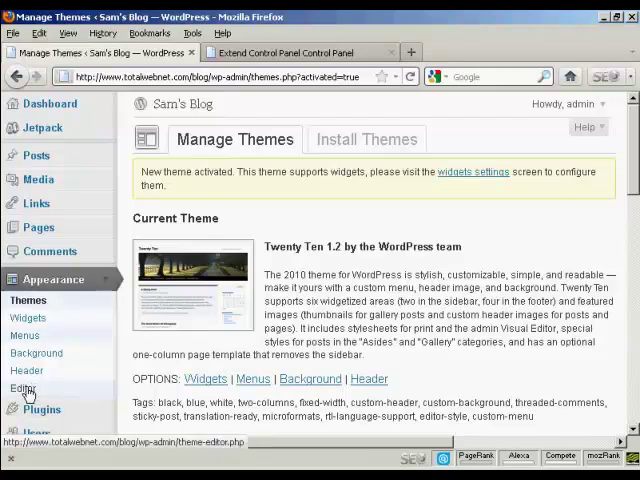
Go to Appearance > Editor to load the Twenty Ten theme file editor
{"action": "left_click", "coordinate": [24, 388]}
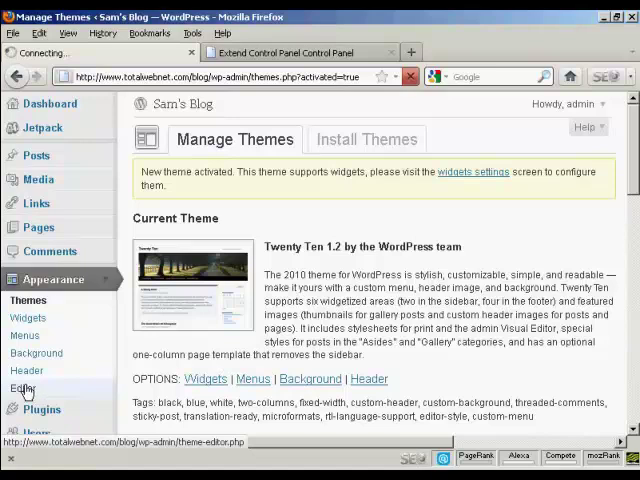
{"action": "left_click", "coordinate": [24, 388]}
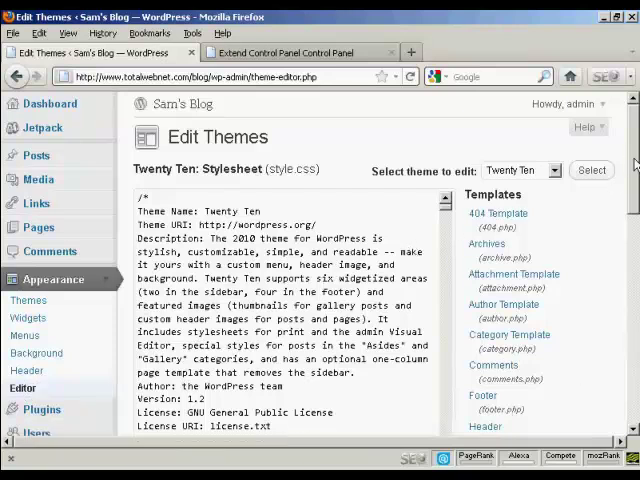
Confirm Twenty Ten style.css is loaded in the theme editor
{"action": "scroll", "scroll_direction": "down", "scroll_amount": 3}
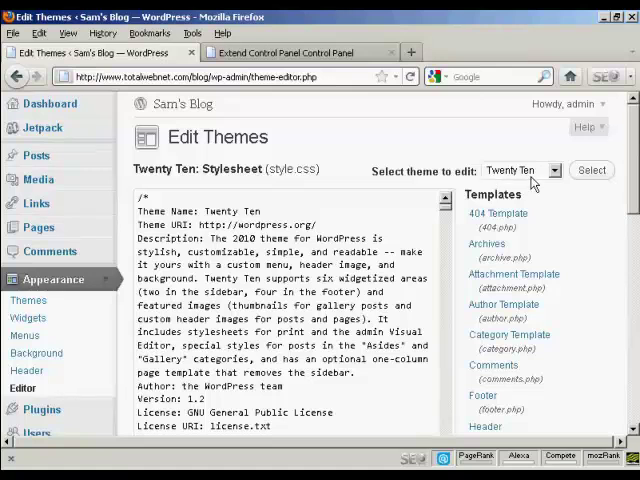
{"action": "left_click", "coordinate": [520, 170]}
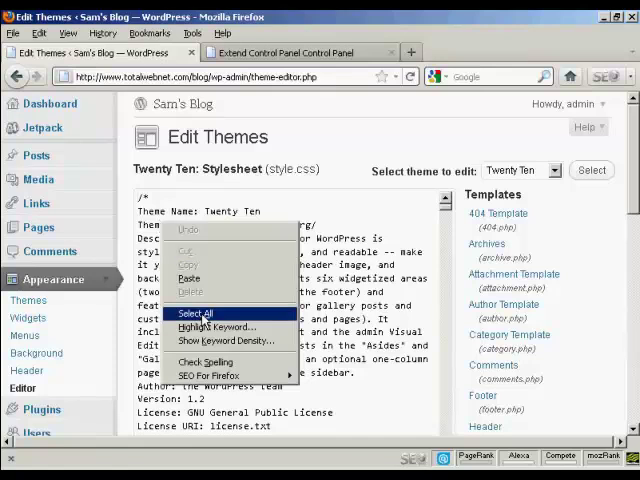
Select the entire Twenty Ten style.css text and copy it
{"action": "left_click", "coordinate": [196, 312]}
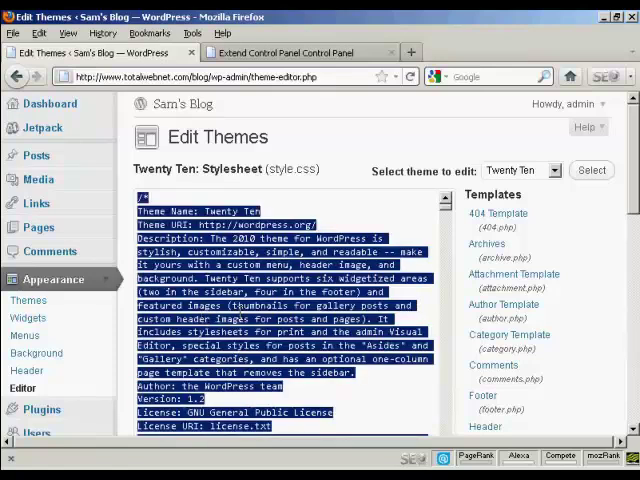
{"action": "right_click", "coordinate": [264, 302]}
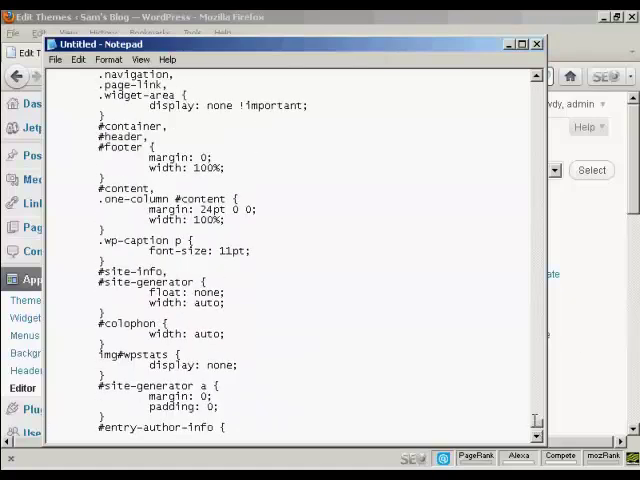
Save the stylesheet backup from Notepad to the Desktop as stylecss.txt and return to WordPress
{"action": "left_click", "coordinate": [56, 60]}
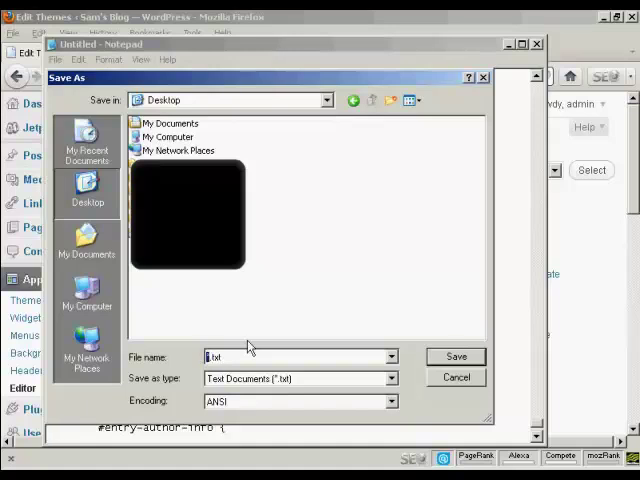
{"action": "type", "text": "stylecss"}
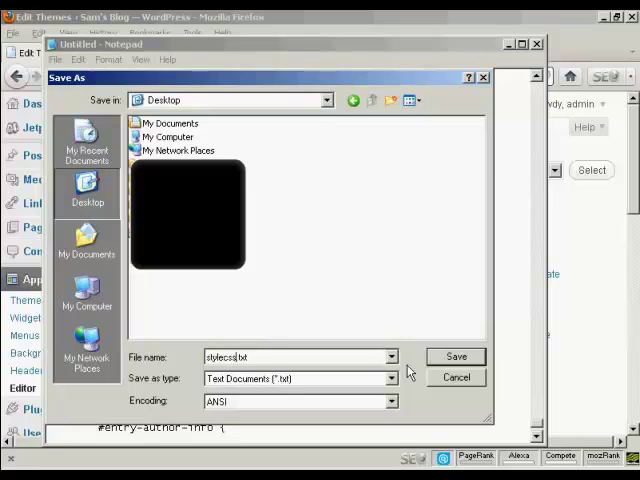
{"action": "left_click", "coordinate": [456, 356]}
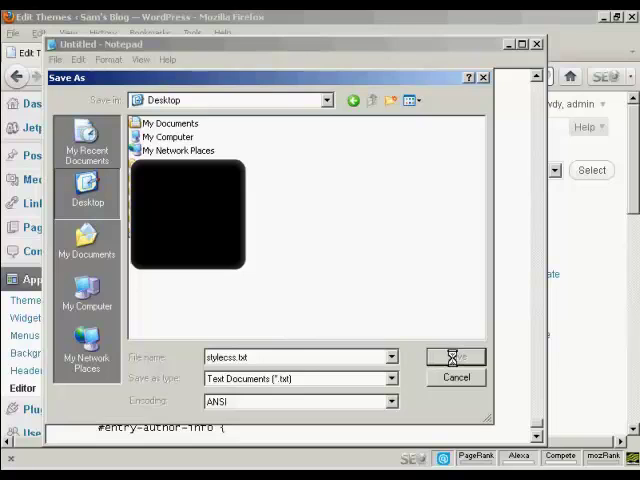
{"action": "left_click", "coordinate": [456, 356]}
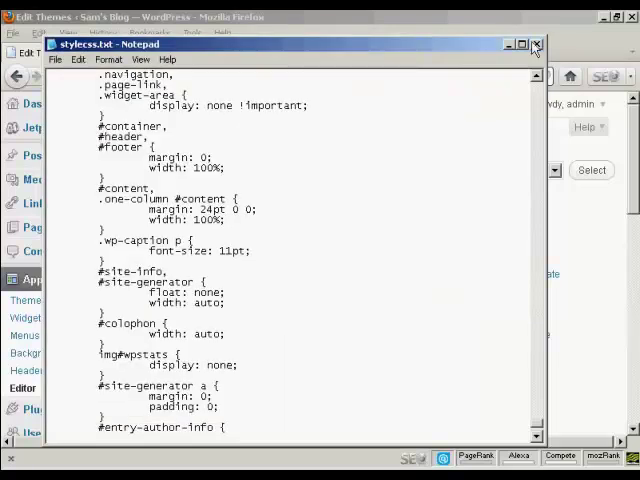
{"action": "left_click", "coordinate": [536, 44]}
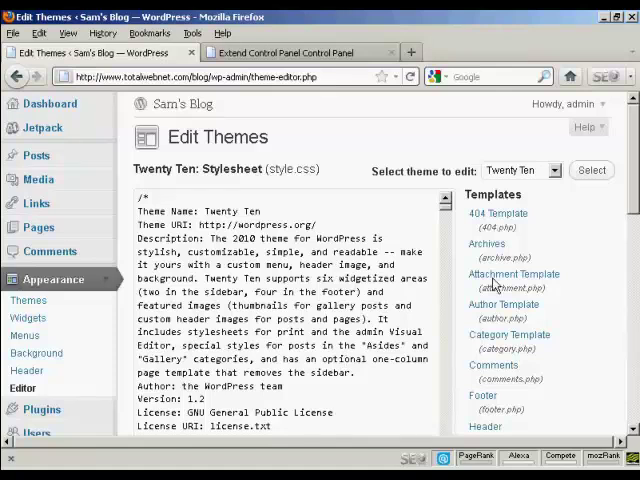
Scroll the Twenty Ten stylesheet down to the reset rules for body, headings and lists
{"action": "scroll", "scroll_direction": "down", "scroll_amount": 3}
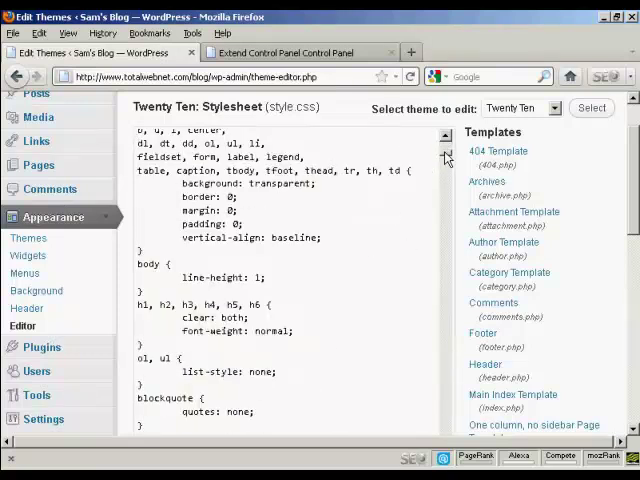
{"action": "scroll", "scroll_direction": "down", "scroll_amount": 3}
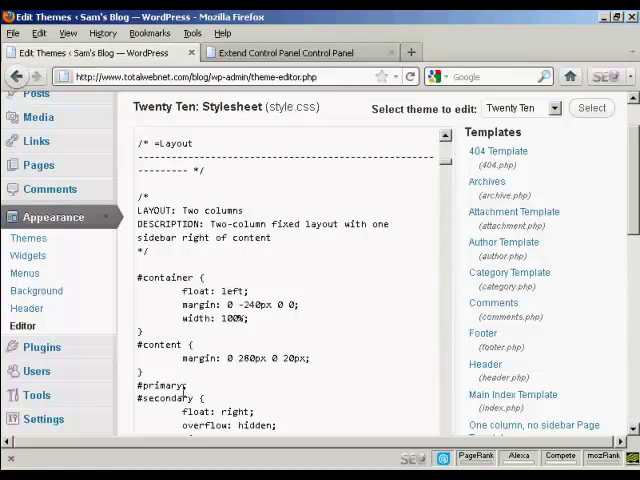
{"action": "scroll", "scroll_direction": "down", "scroll_amount": 3}
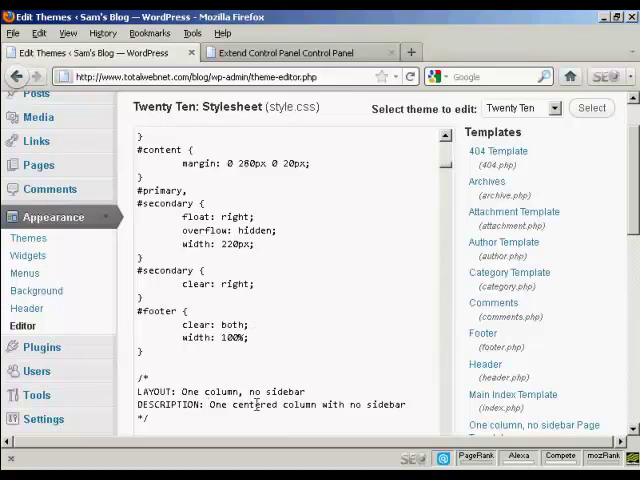
{"action": "scroll", "scroll_direction": "down", "scroll_amount": 3}
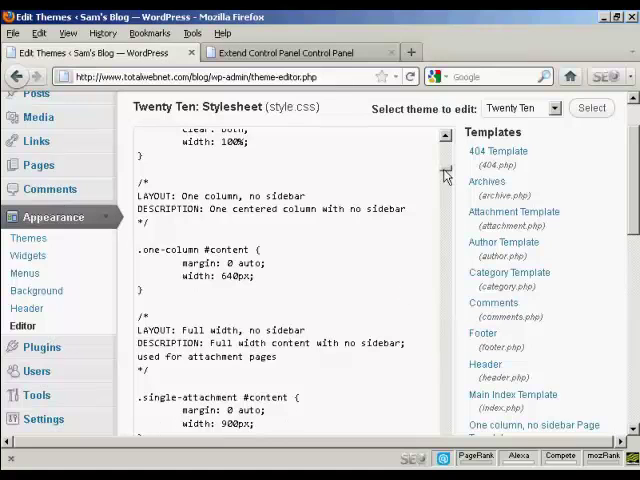
{"action": "scroll", "scroll_direction": "down", "scroll_amount": 3}
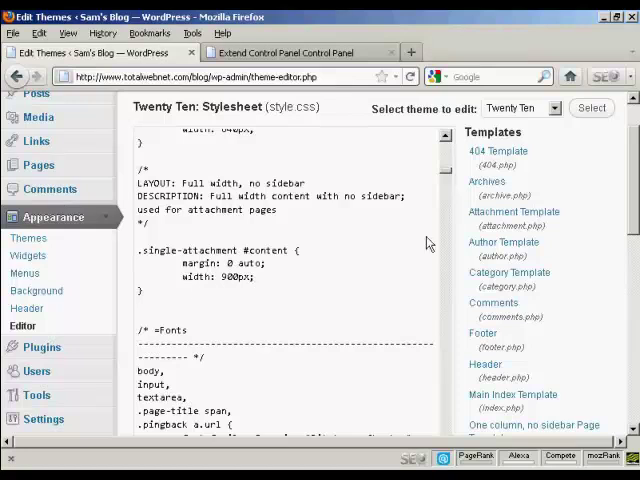
{"action": "scroll", "scroll_direction": "down", "scroll_amount": 3}
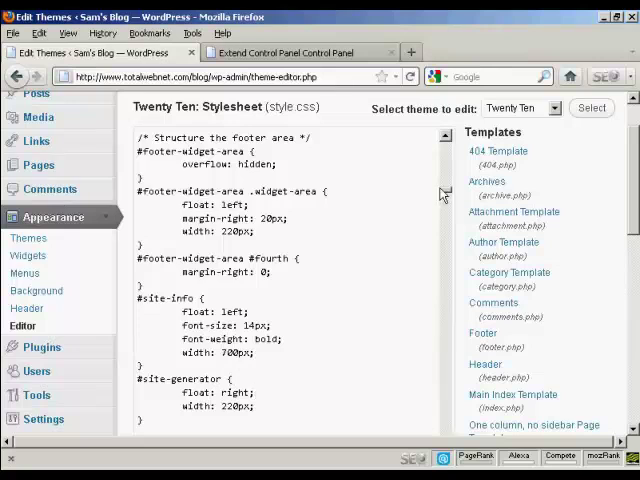
{"action": "scroll", "scroll_direction": "down", "scroll_amount": 3}
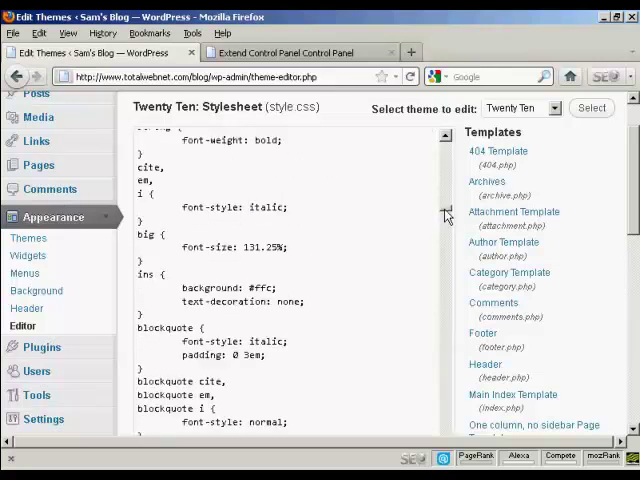
{"action": "scroll", "scroll_direction": "down", "scroll_amount": 3}
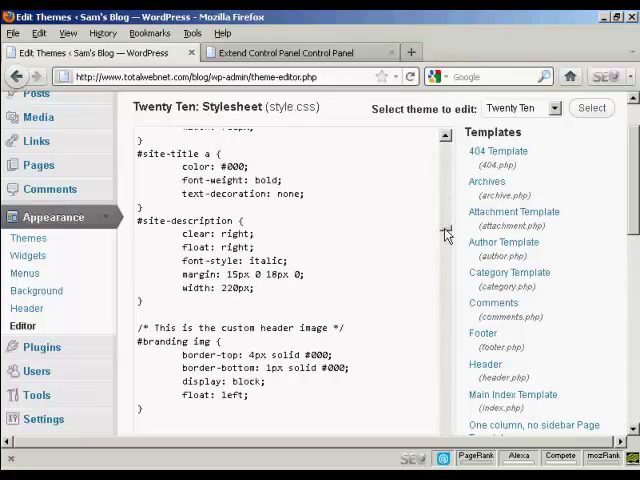
{"action": "scroll", "scroll_direction": "down", "scroll_amount": 3}
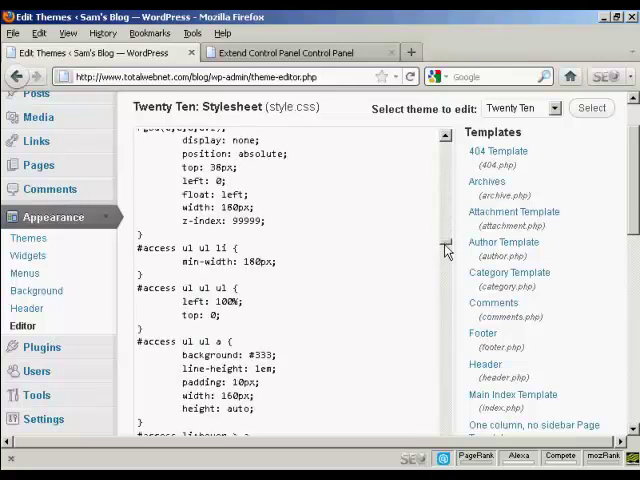
{"action": "scroll", "scroll_direction": "down", "scroll_amount": 3}
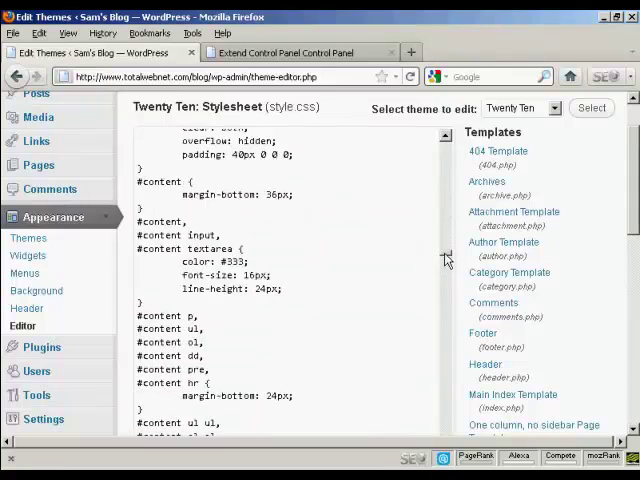
{"action": "scroll", "scroll_direction": "down", "scroll_amount": 3}
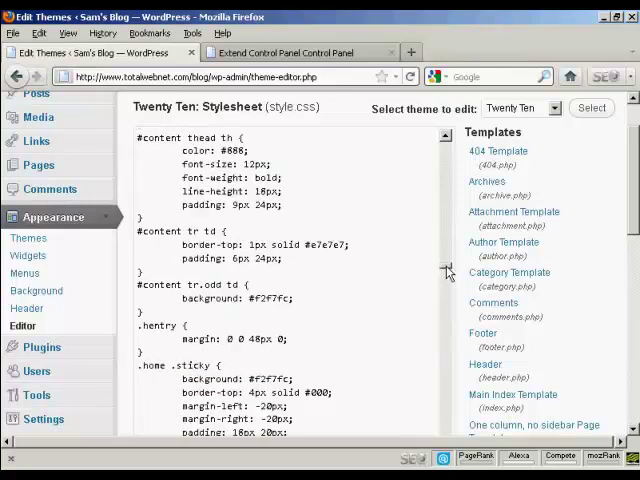
{"action": "scroll", "scroll_direction": "down", "scroll_amount": 3}
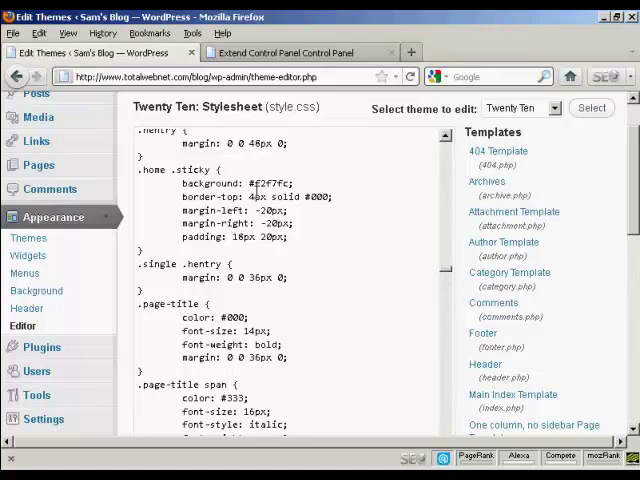
Replace the .home .sticky margin-left value with -10px
{"action": "double_click", "coordinate": [268, 184]}
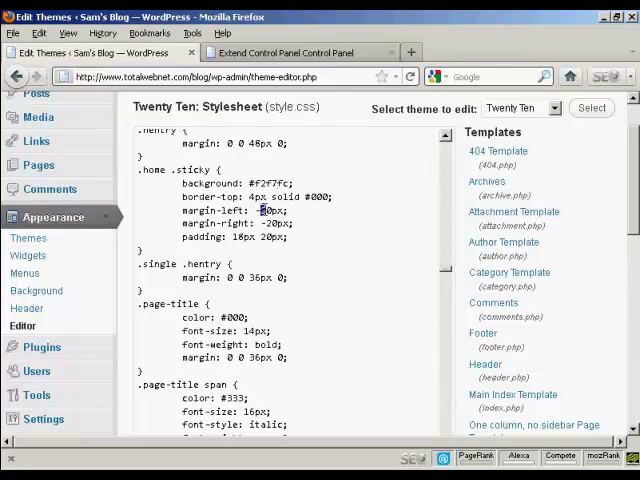
{"action": "type", "text": "-10px"}
{"action": "left_click", "coordinate": [238, 222]}
{"action": "type", "text": "3"}
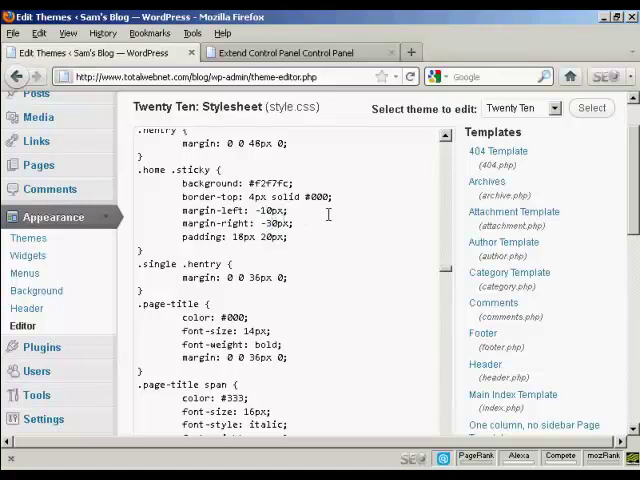
{"action": "mouse_move", "coordinate": [446, 276]}
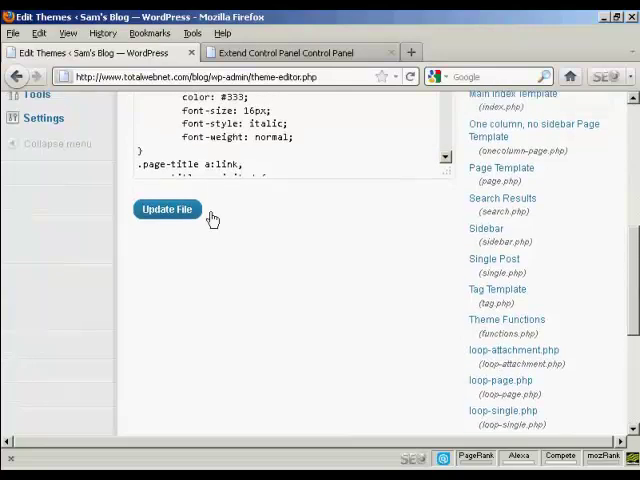
Save the edited stylesheet with Update File
{"action": "left_click", "coordinate": [168, 208]}
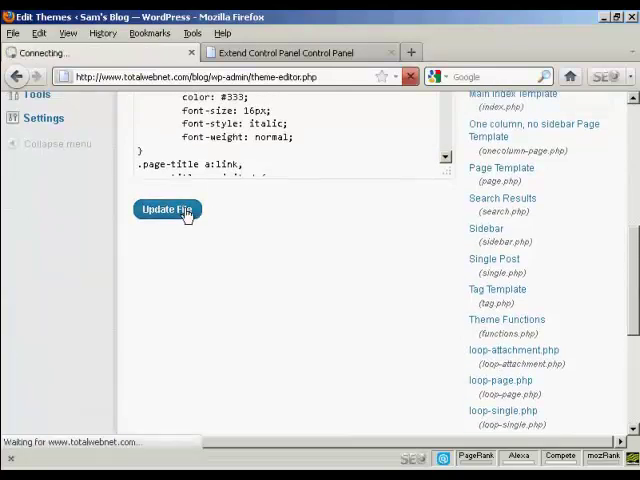
{"action": "left_click", "coordinate": [168, 208]}
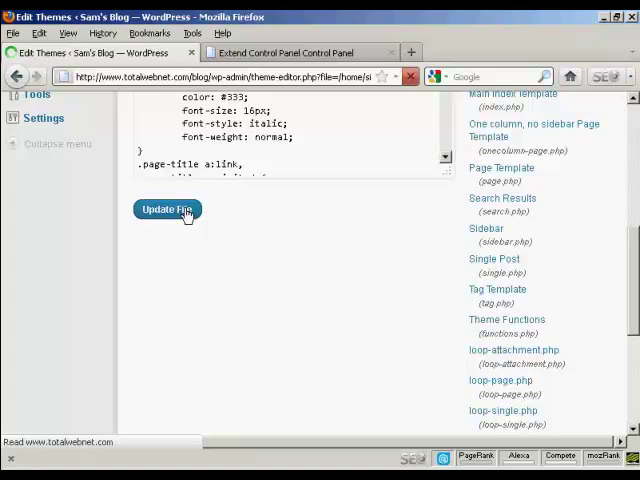
{"action": "left_click", "coordinate": [168, 210]}
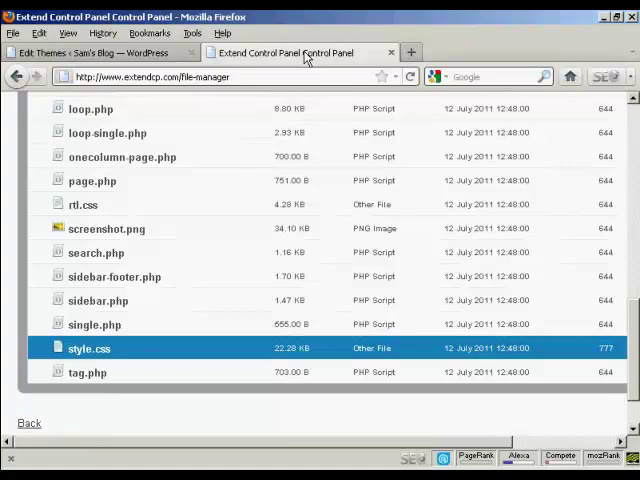
{"action": "mouse_move", "coordinate": [604, 364]}
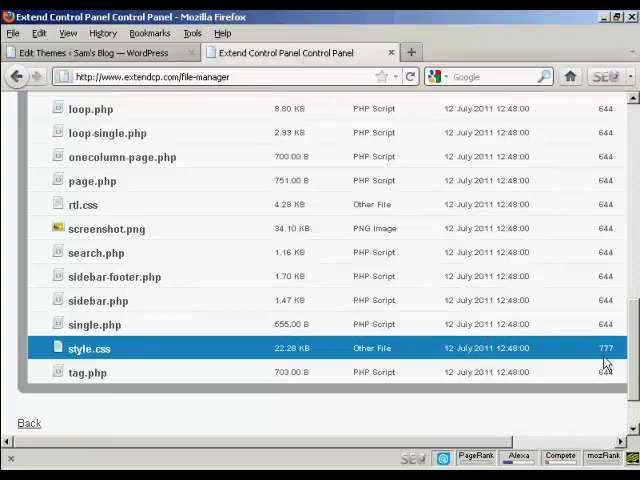